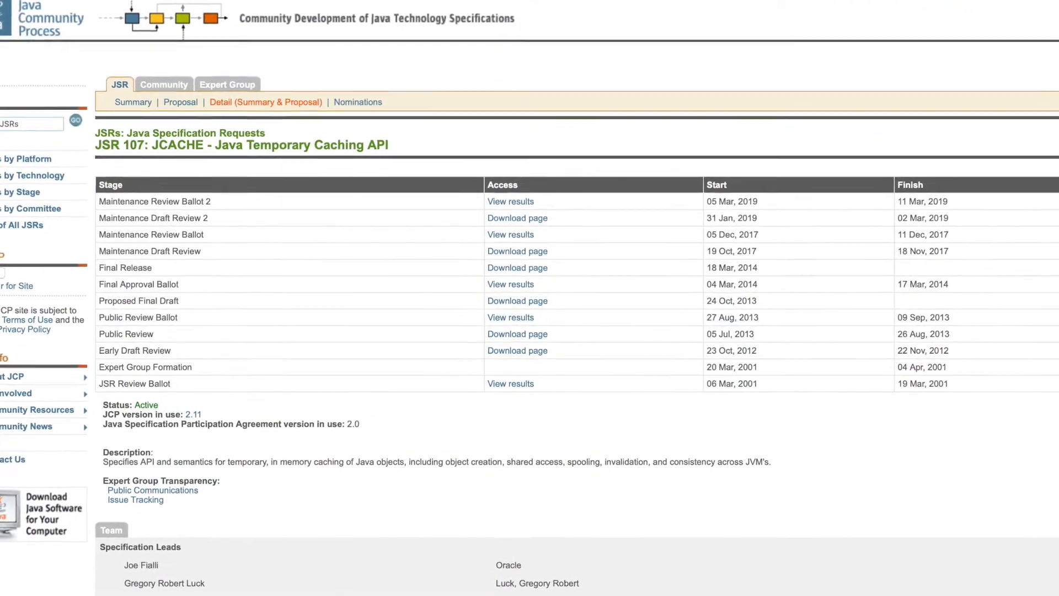
Step: Scroll through the JSR 107 JCACHE stages table and description on jcp.org
scroll("down", 3)
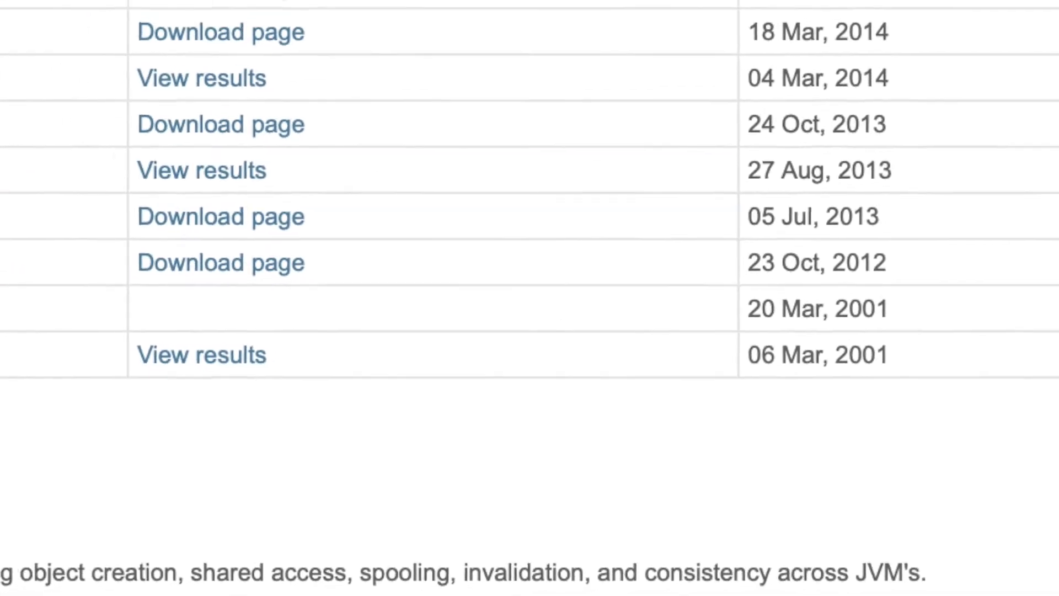
scroll("up", 3)
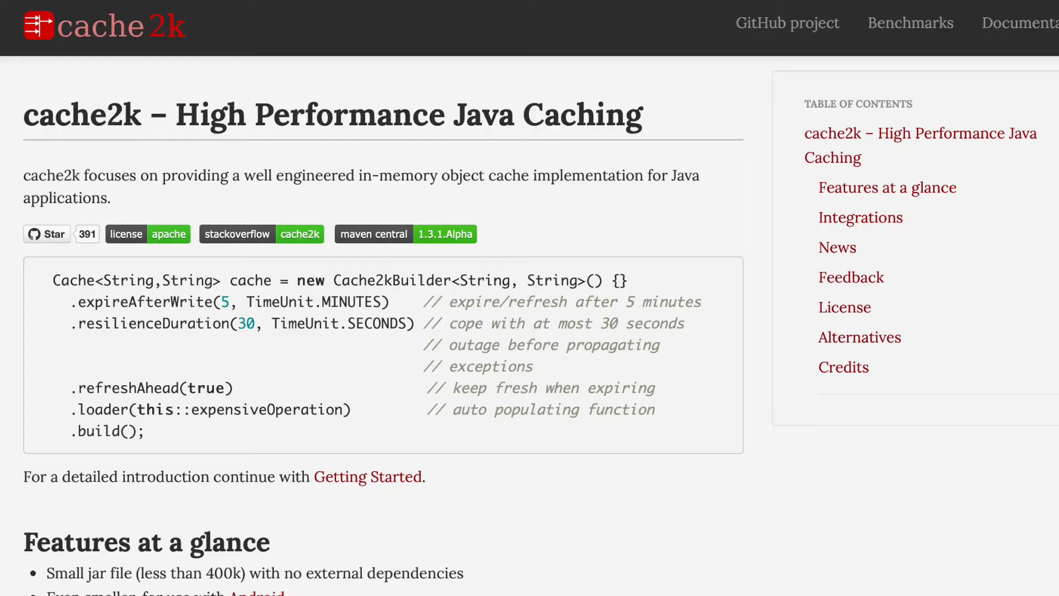
left_click(367, 476)
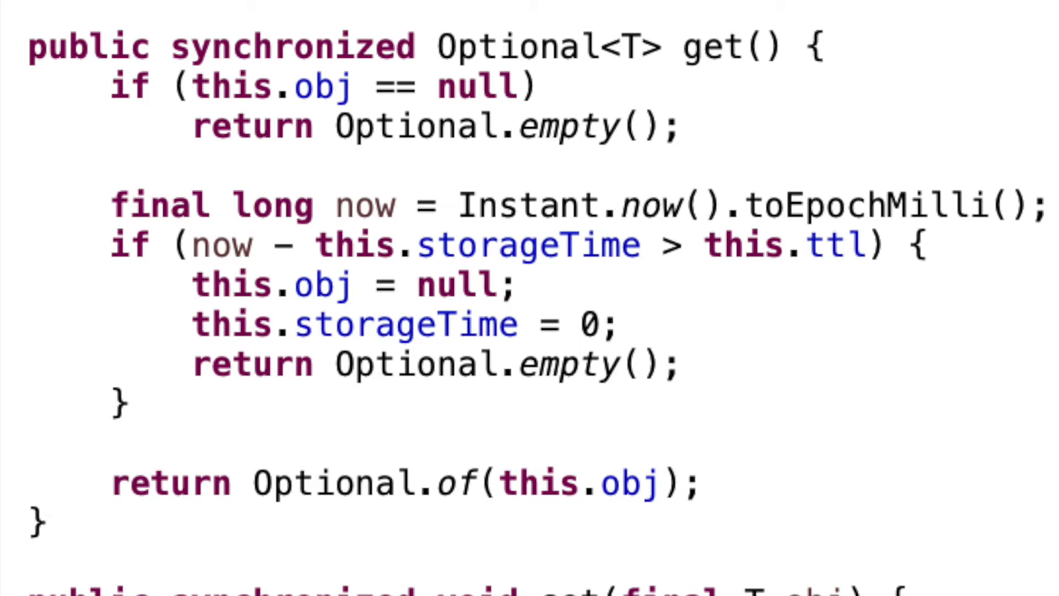
Step: Scroll through SingleObjectCache's synchronized get() method that clears expired objects
scroll("down", 3)
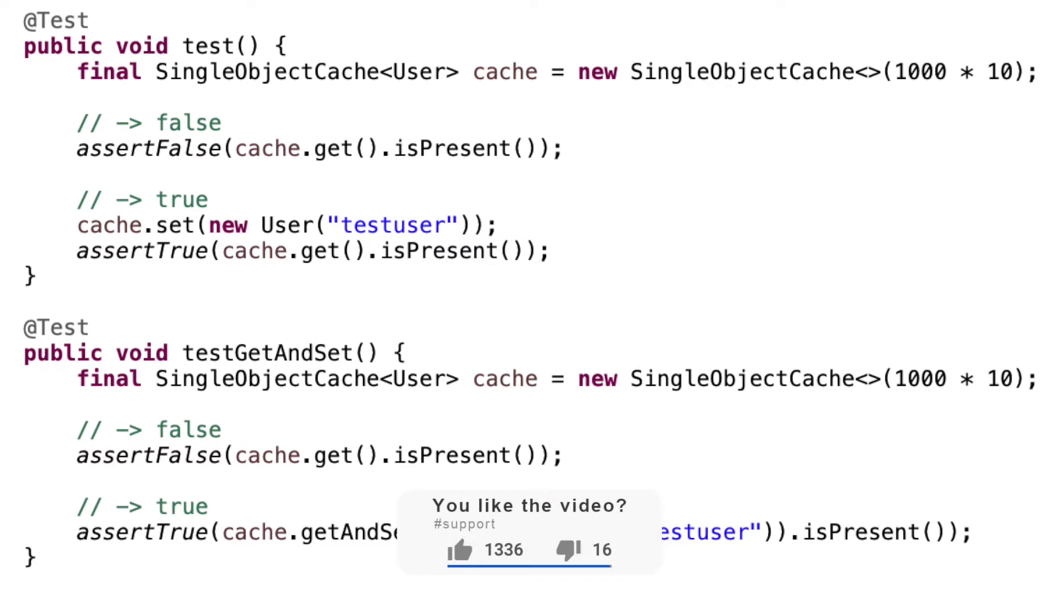
Step: Click into the test and testGetAndSet methods of the SingleObjectCache unit test
left_click(460, 550)
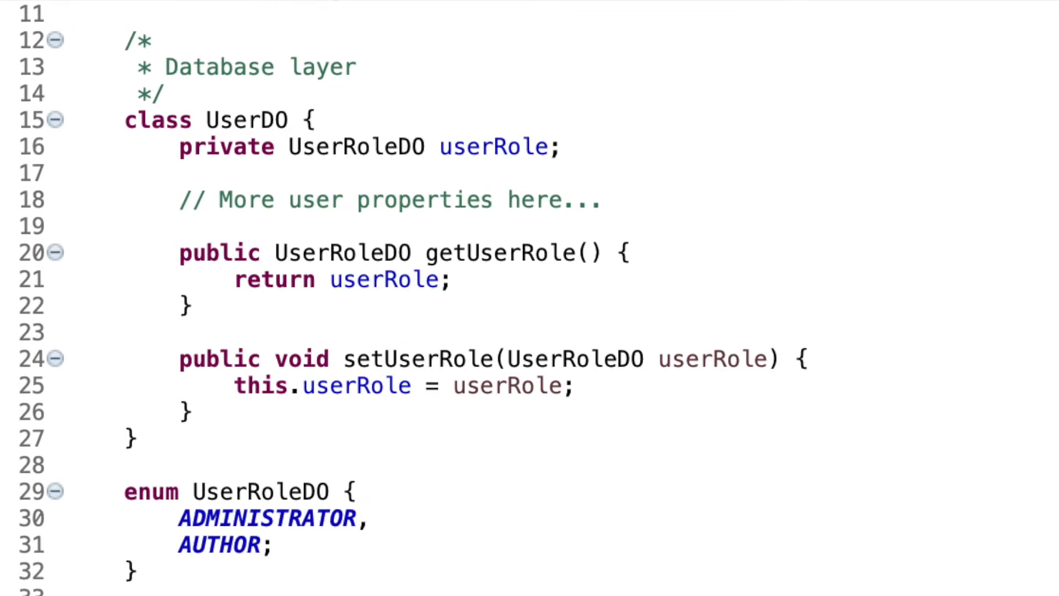
Step: Scroll down to the UserDO class and its UserRoleDO enum (ADMINISTRATOR, AUTHOR)
scroll("down", 3)
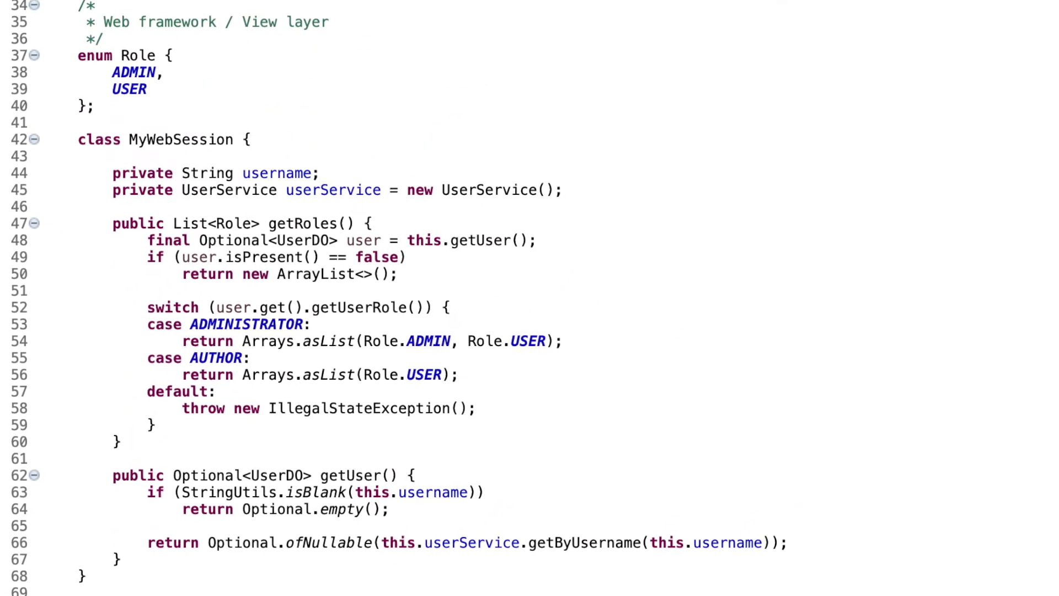
Step: Scroll down to the Role enum and MyWebSession's getRoles and getUser methods
scroll("down", 3)
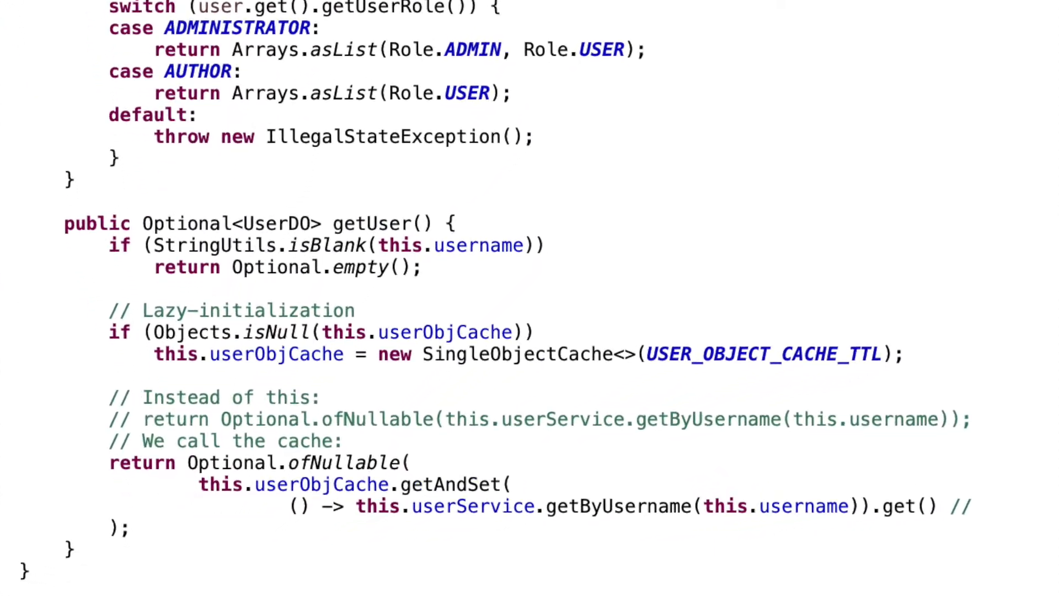
Step: Scroll to getUser() showing lazy userObjCache creation and the getAndSet call
scroll("down", 3)
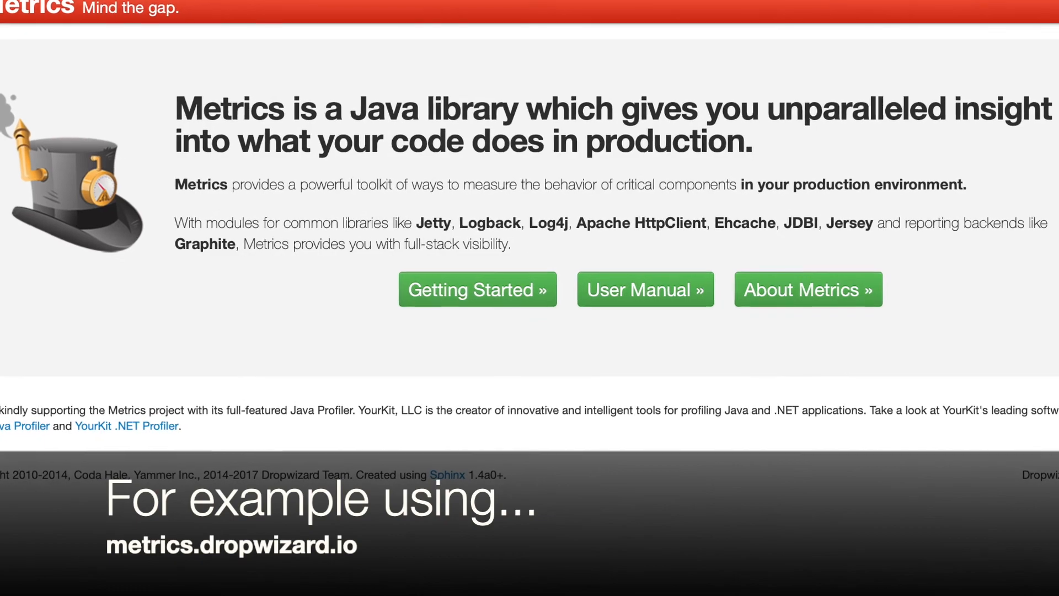
Step: Scroll the Dropwizard Metrics home page down to the YourKit and Dropwizard Team footer
scroll("down", 3)
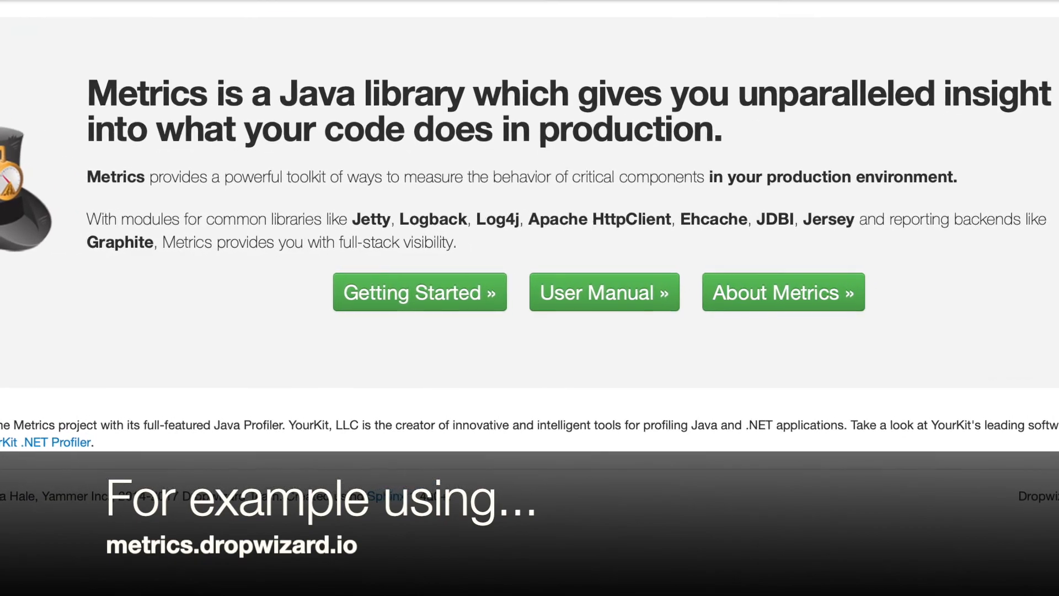
scroll("down", 3)
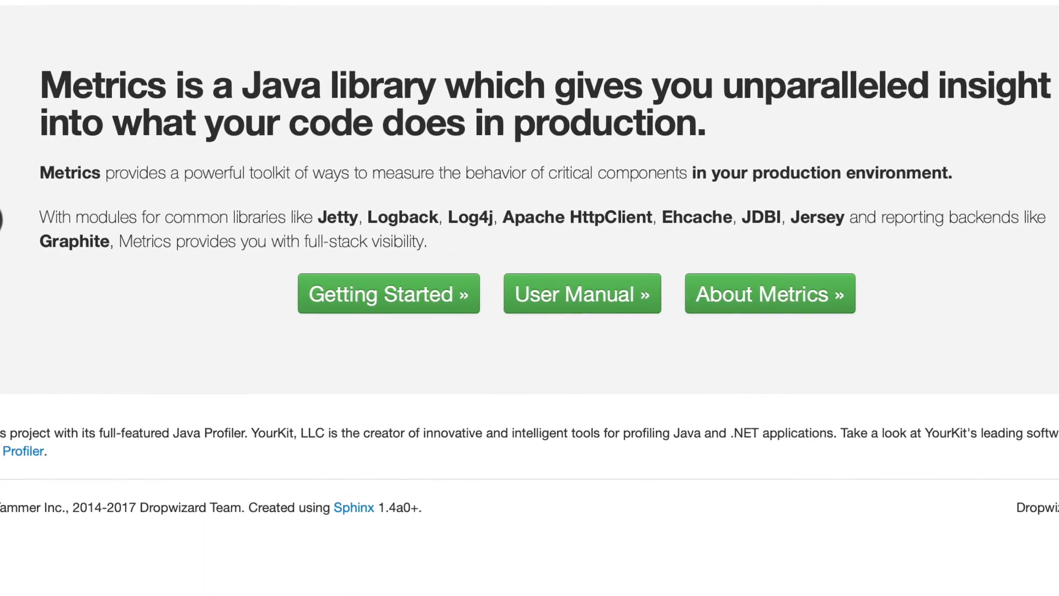